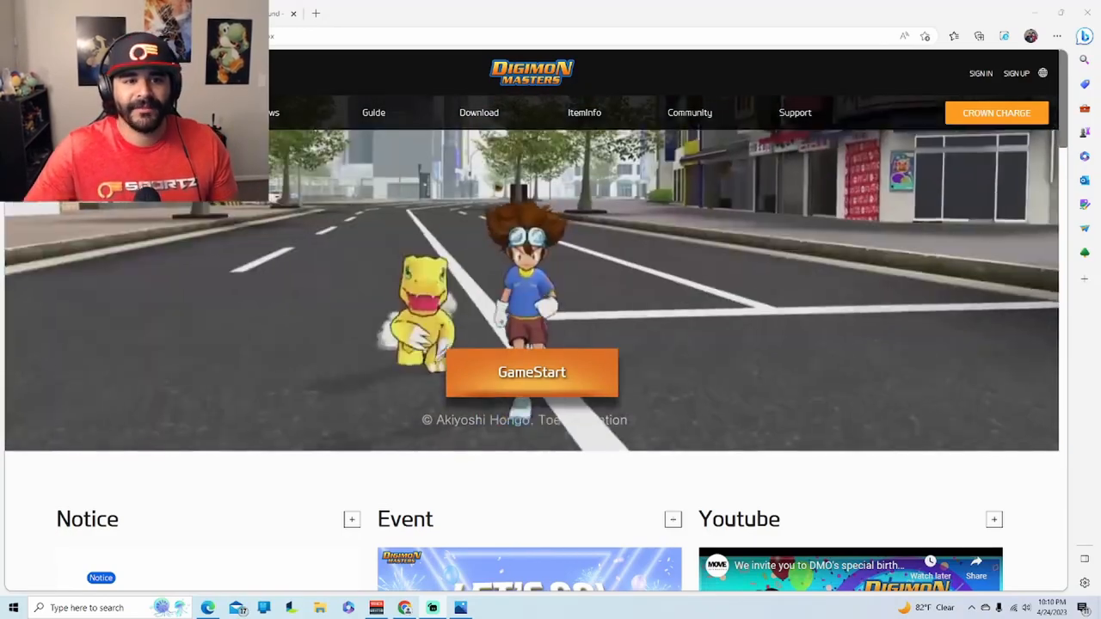
- Switch to the Chrome window showing the 2022.12.20 Alphamon server consolidation notice
{"action": "key", "text": "Alt+Tab"}
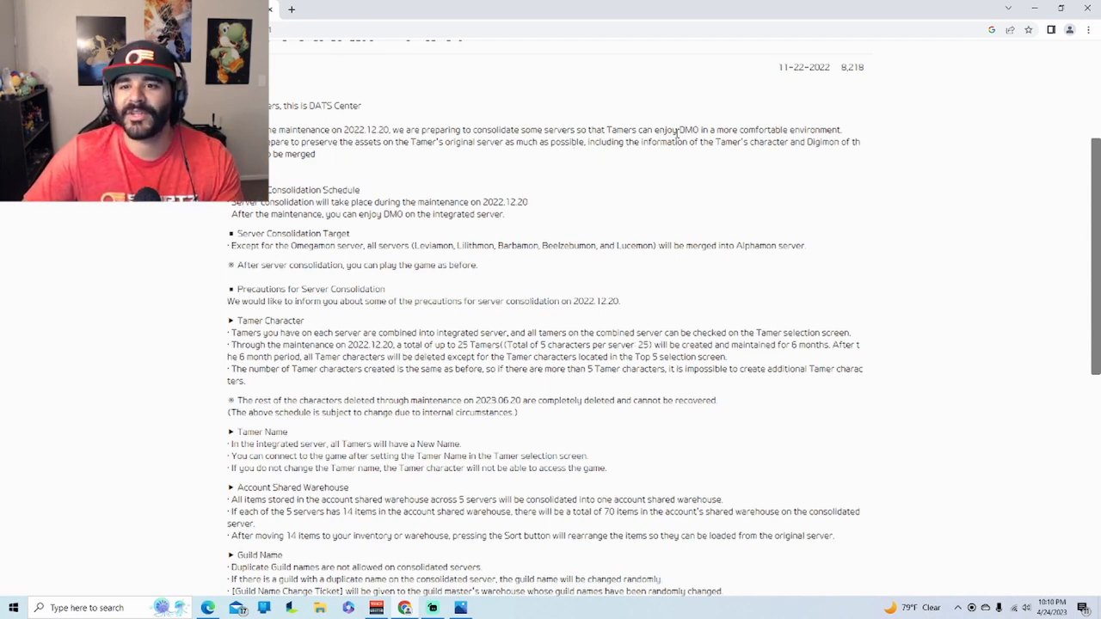
{"action": "mouse_move", "coordinate": [771, 213]}
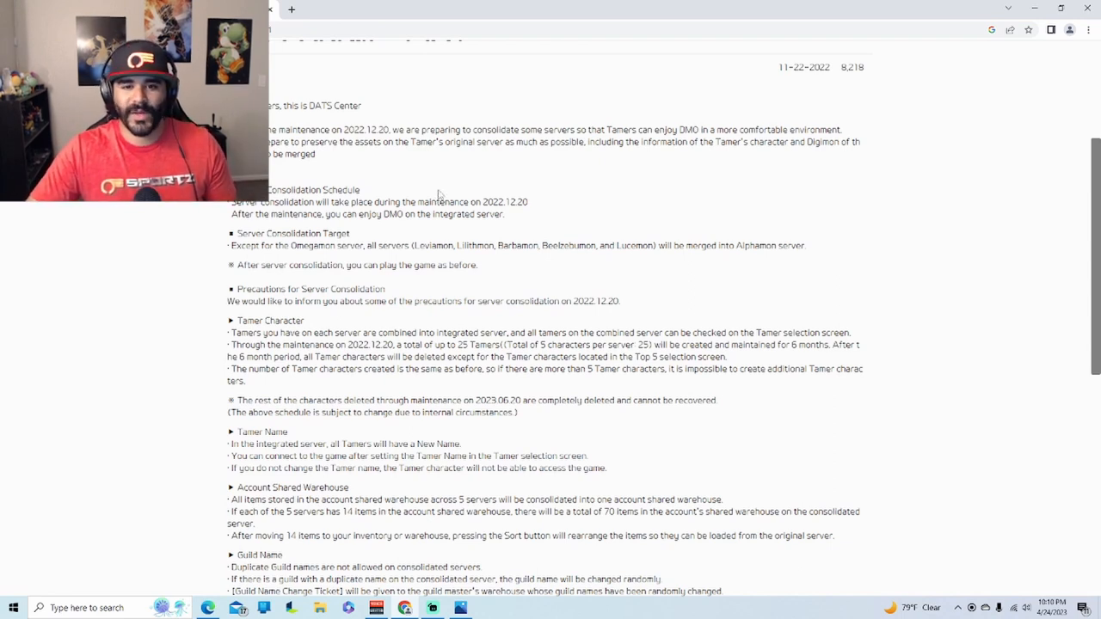
{"action": "mouse_move", "coordinate": [284, 258]}
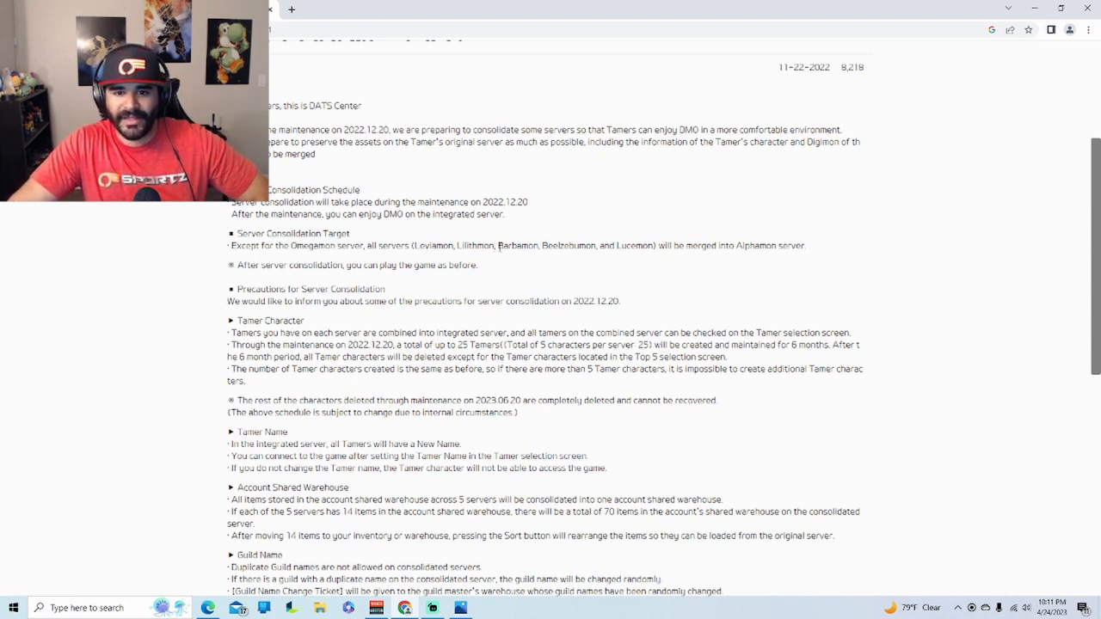
{"action": "mouse_move", "coordinate": [592, 255]}
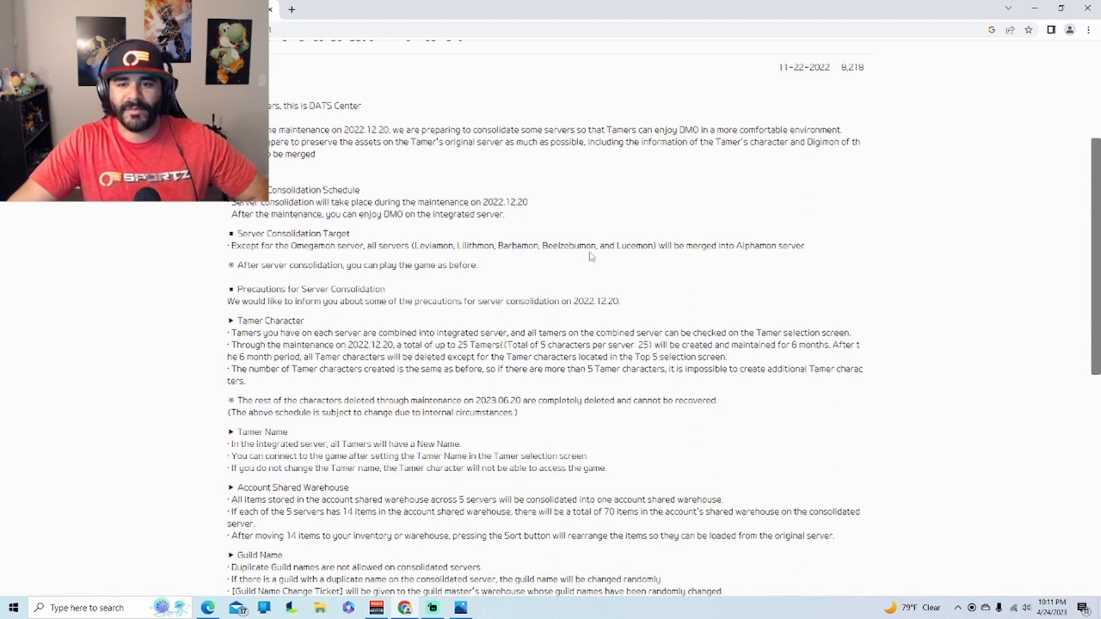
{"action": "mouse_move", "coordinate": [740, 268]}
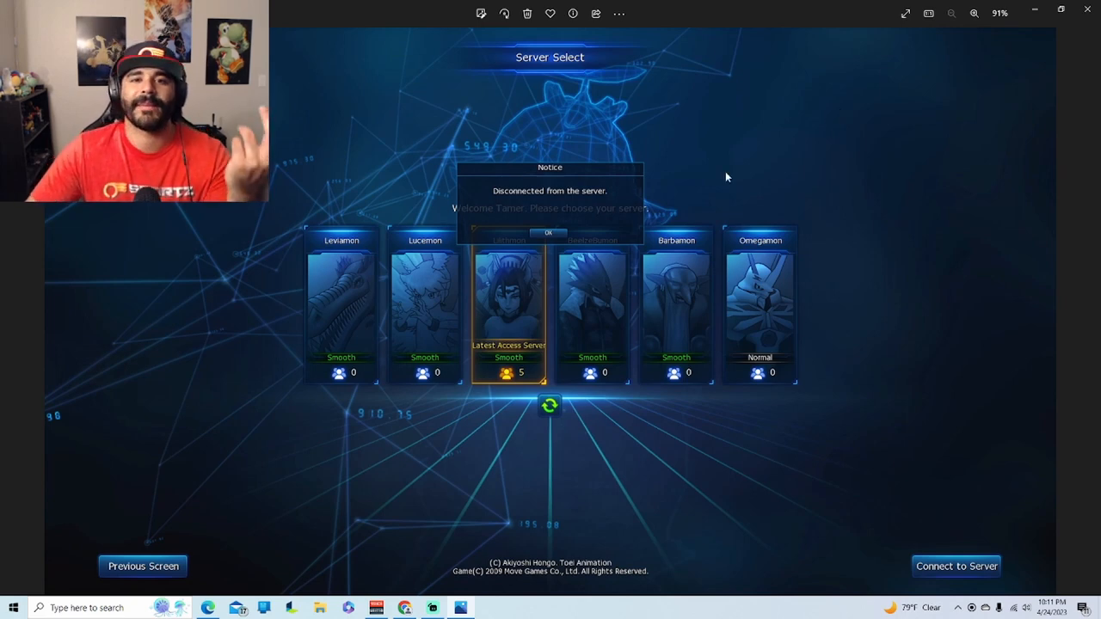
{"action": "mouse_move", "coordinate": [551, 347]}
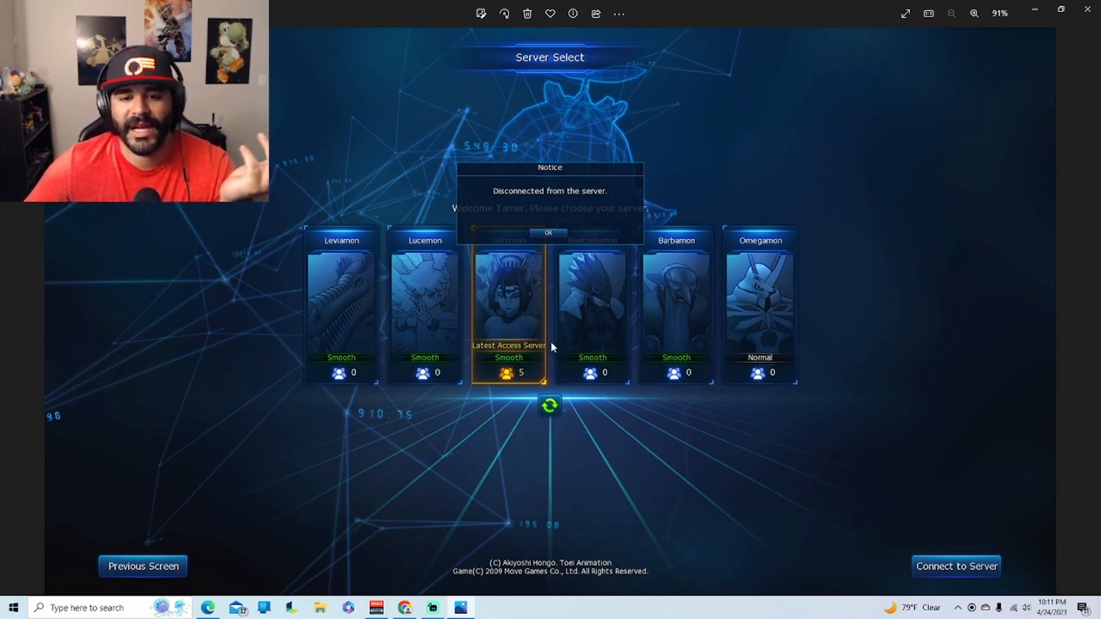
{"action": "mouse_move", "coordinate": [688, 310]}
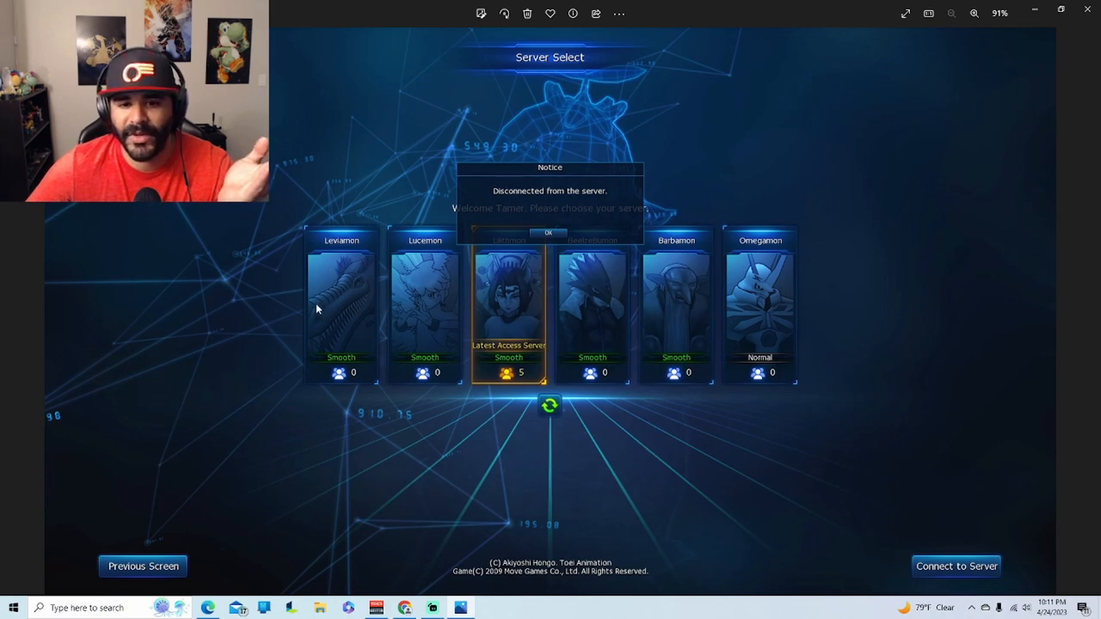
{"action": "mouse_move", "coordinate": [673, 296]}
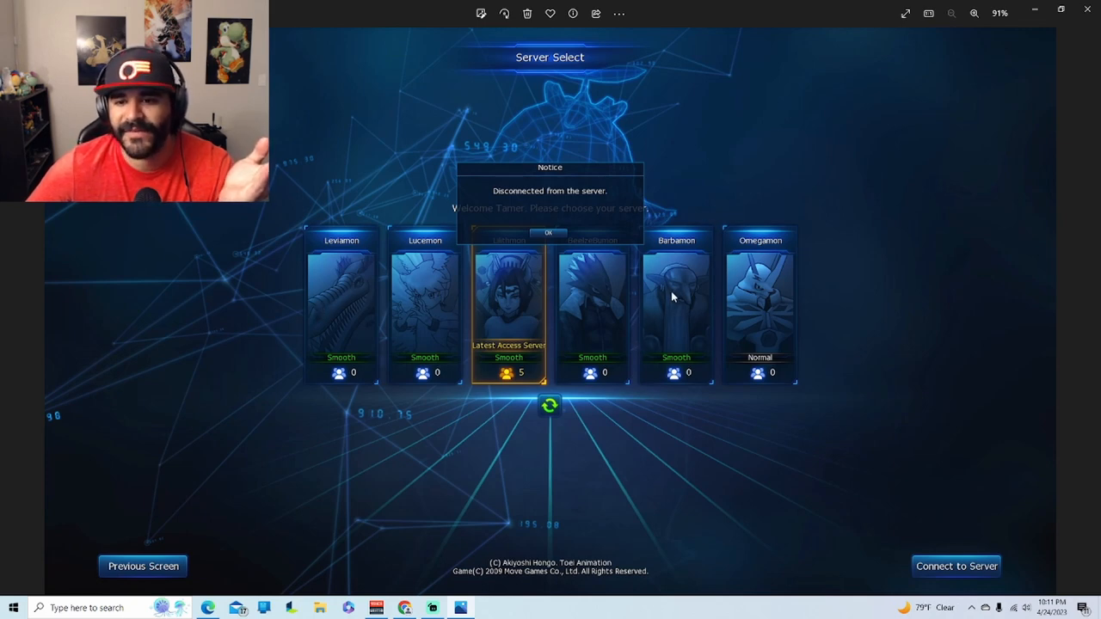
{"action": "mouse_move", "coordinate": [712, 128]}
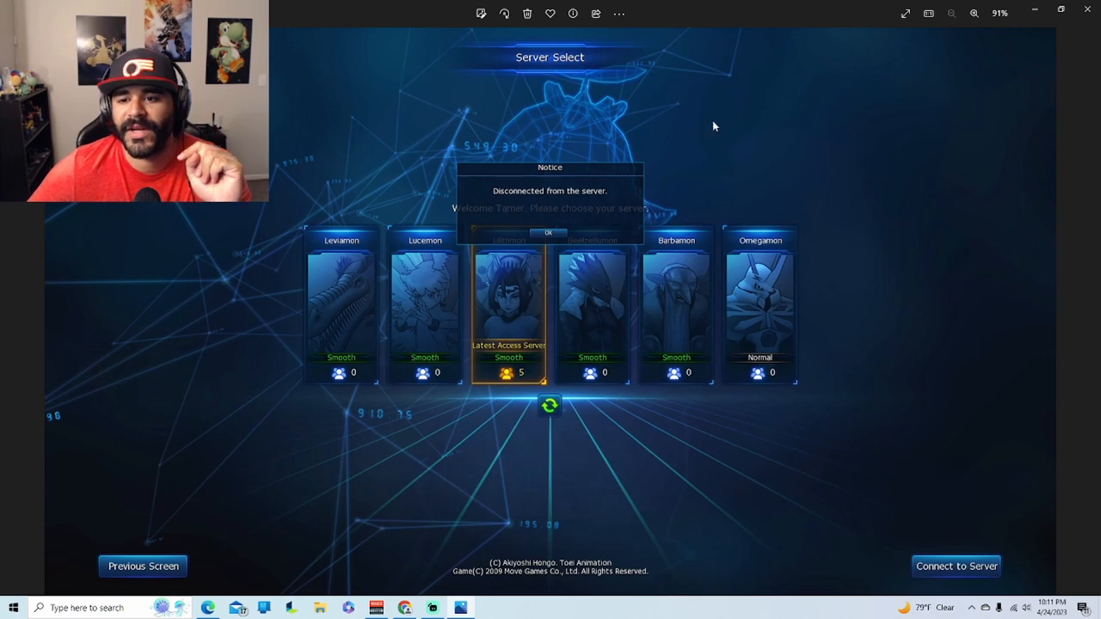
{"action": "mouse_move", "coordinate": [726, 217]}
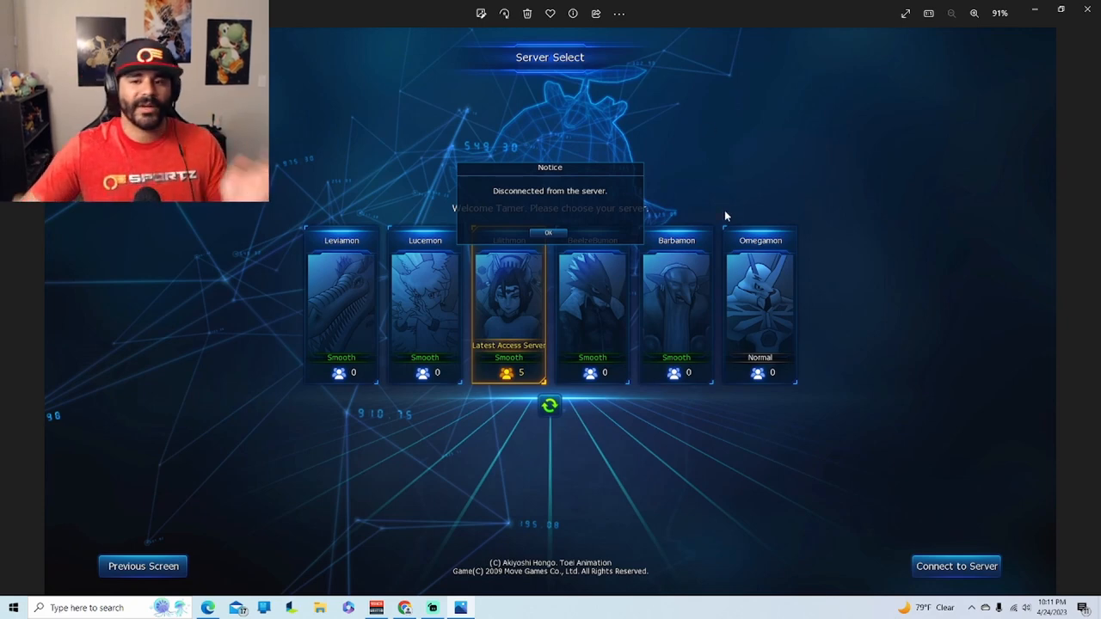
{"action": "mouse_move", "coordinate": [630, 308]}
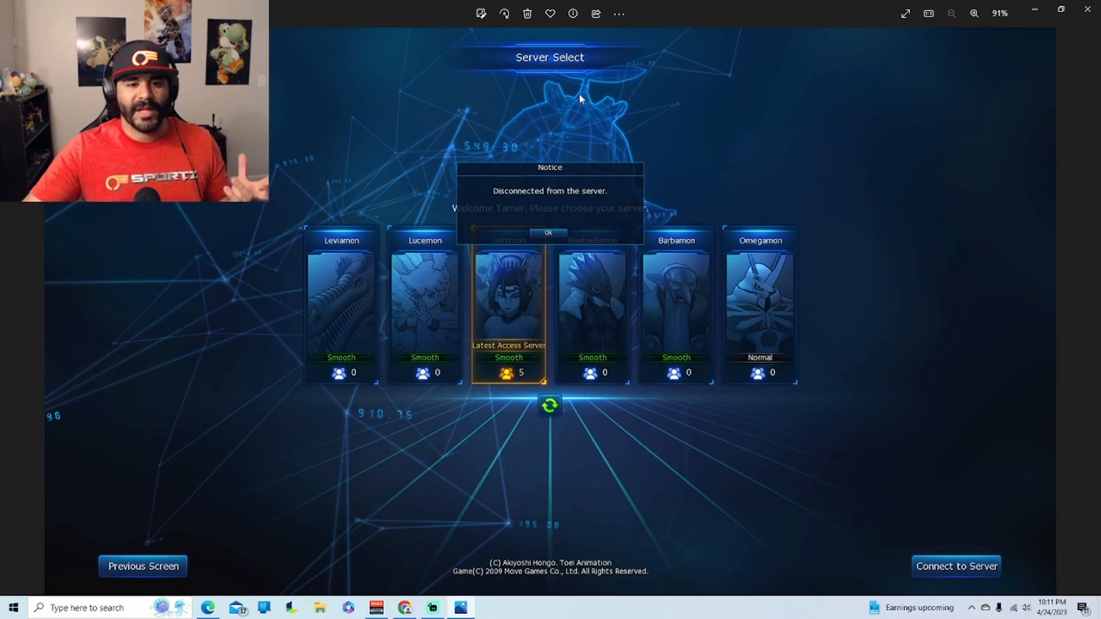
{"action": "mouse_move", "coordinate": [414, 220]}
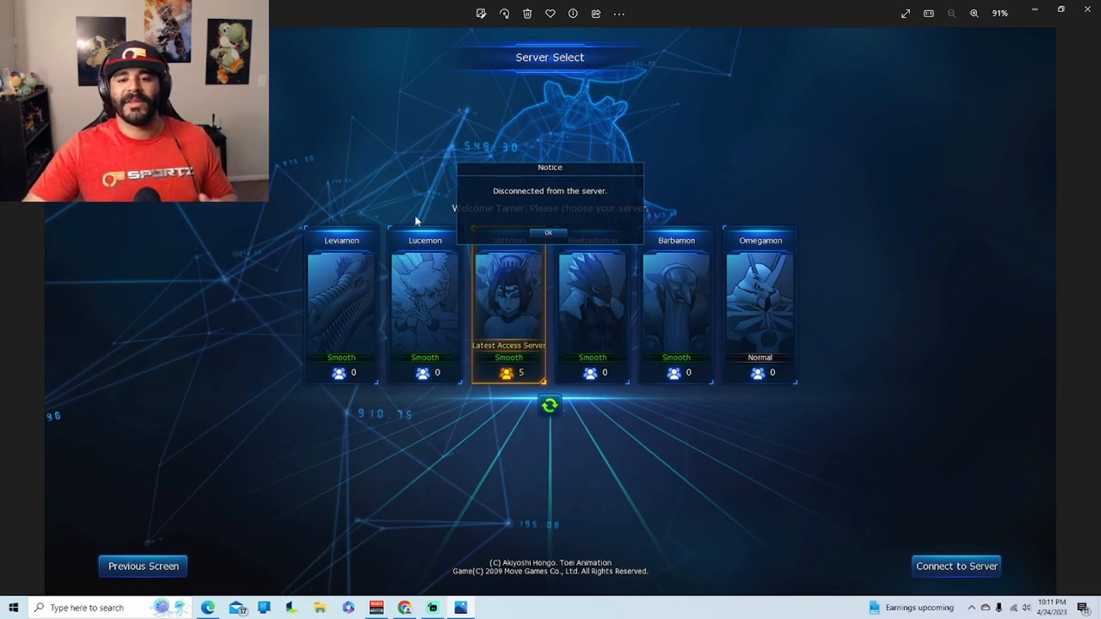
{"action": "mouse_move", "coordinate": [355, 265]}
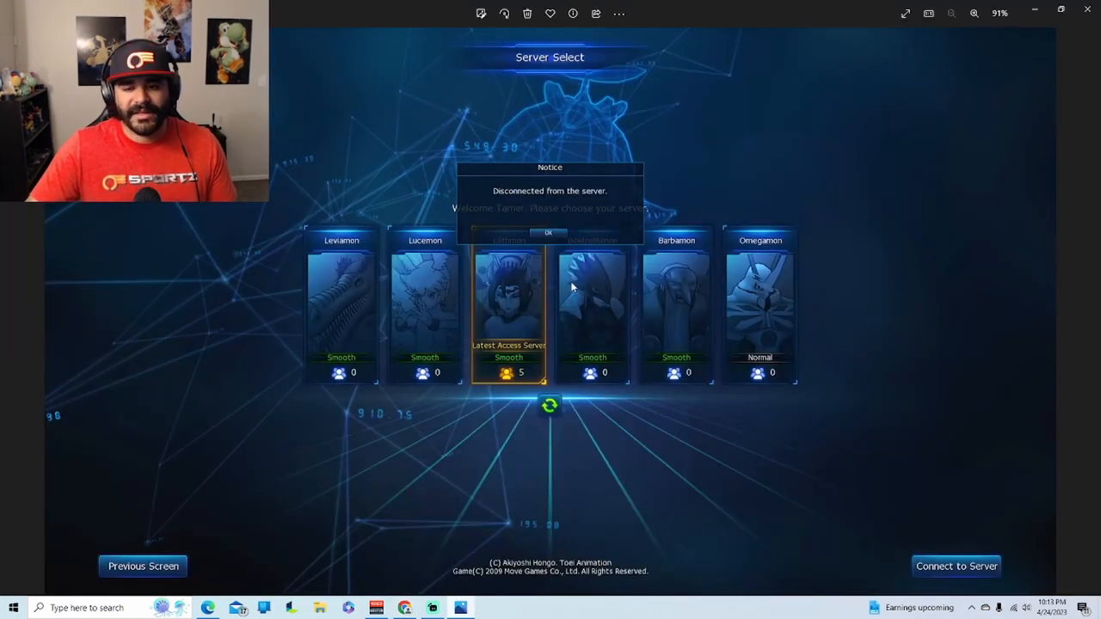
{"action": "mouse_move", "coordinate": [650, 356]}
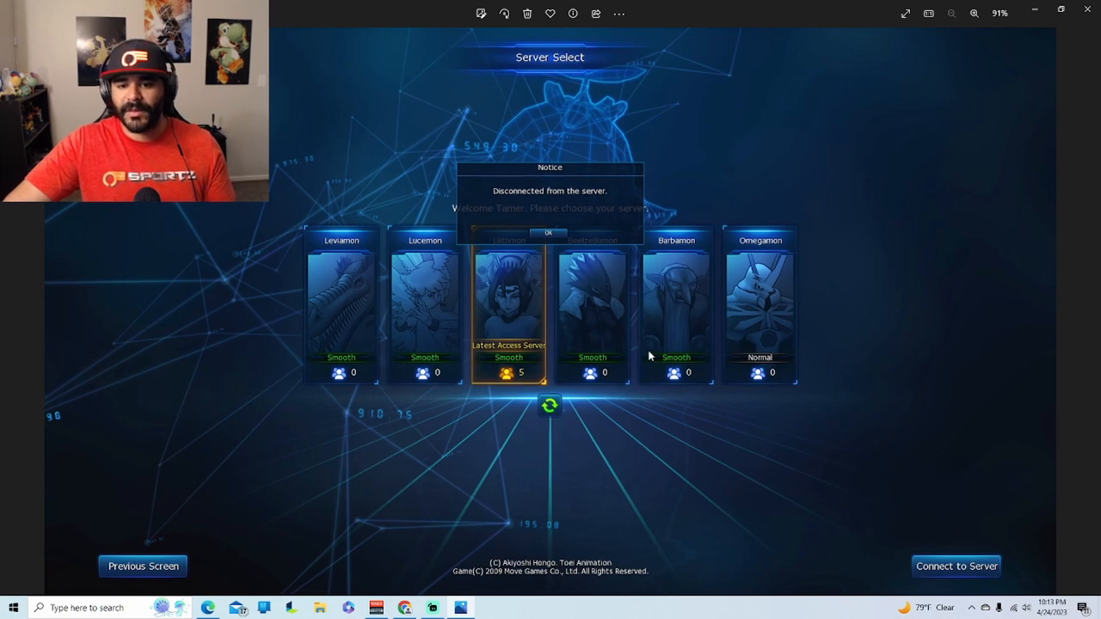
{"action": "mouse_move", "coordinate": [571, 297]}
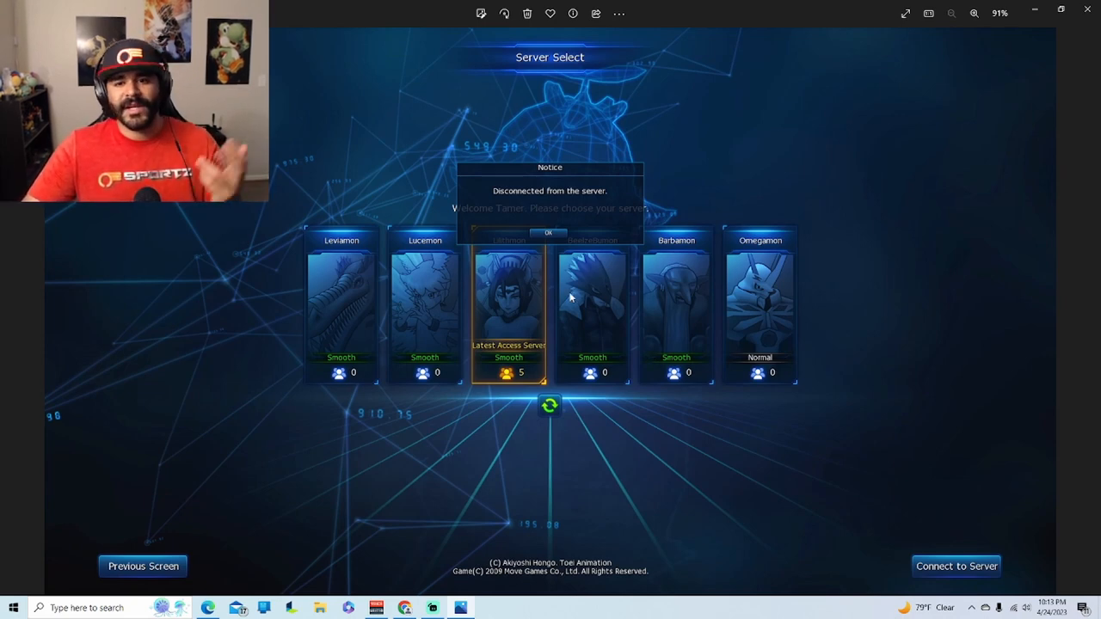
{"action": "mouse_move", "coordinate": [592, 293]}
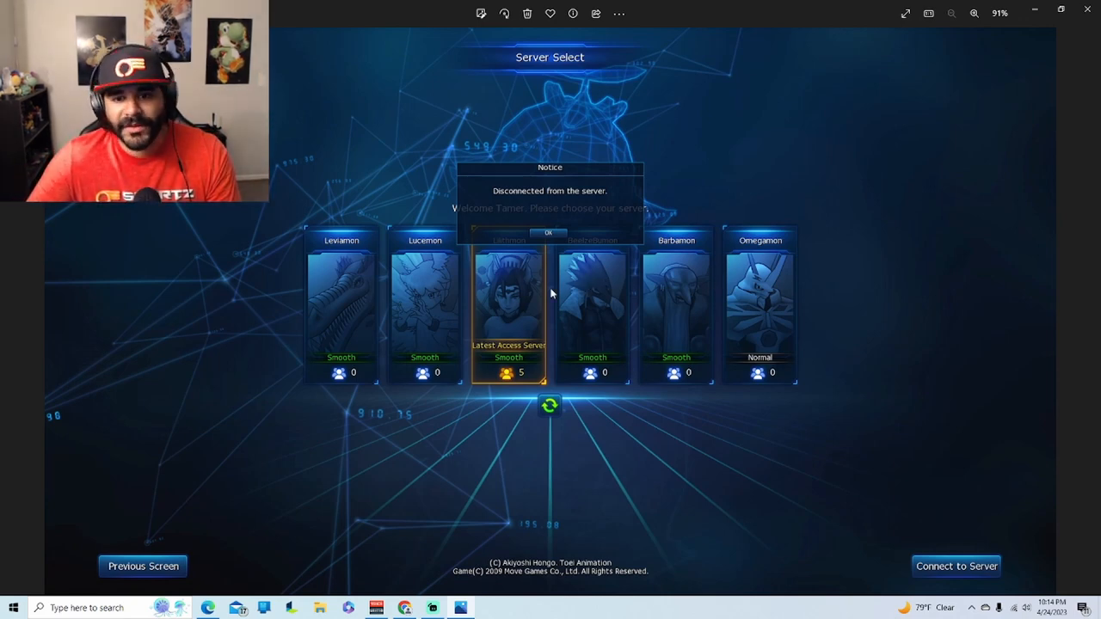
{"action": "mouse_move", "coordinate": [454, 425]}
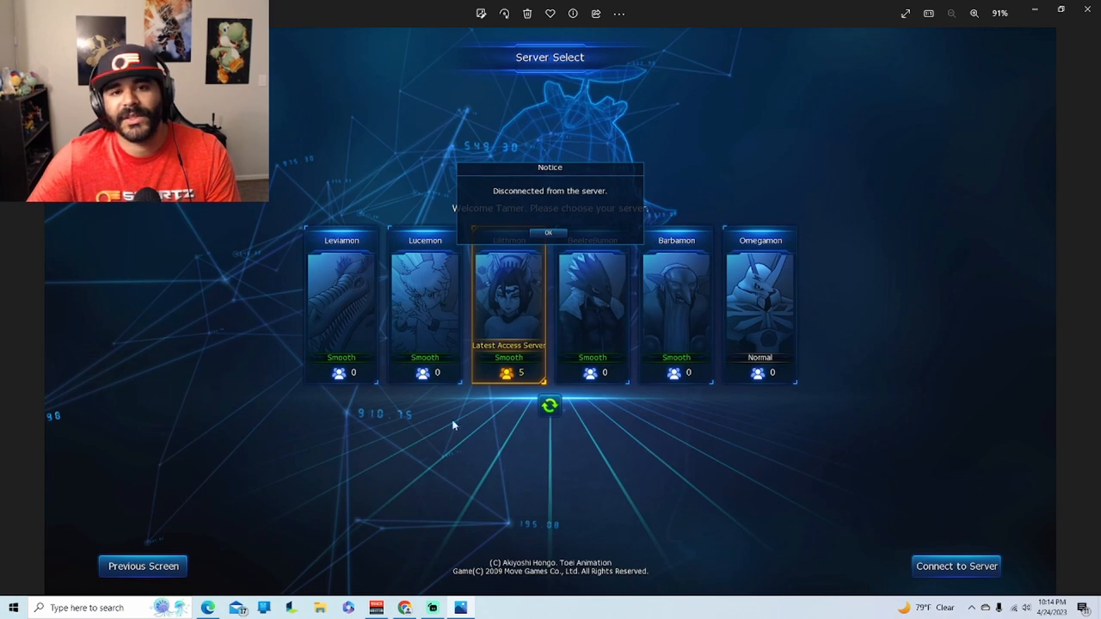
{"action": "mouse_move", "coordinate": [602, 331]}
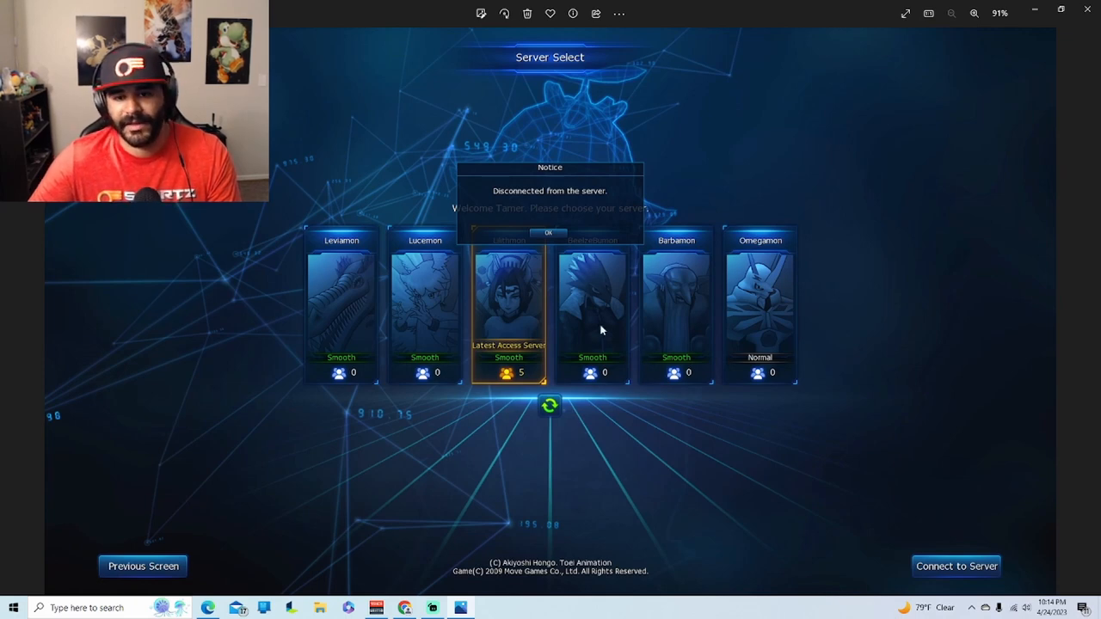
- Leave the old server-select screenshot and return to the consolidation notice in Chrome
{"action": "key", "text": "alt+tab"}
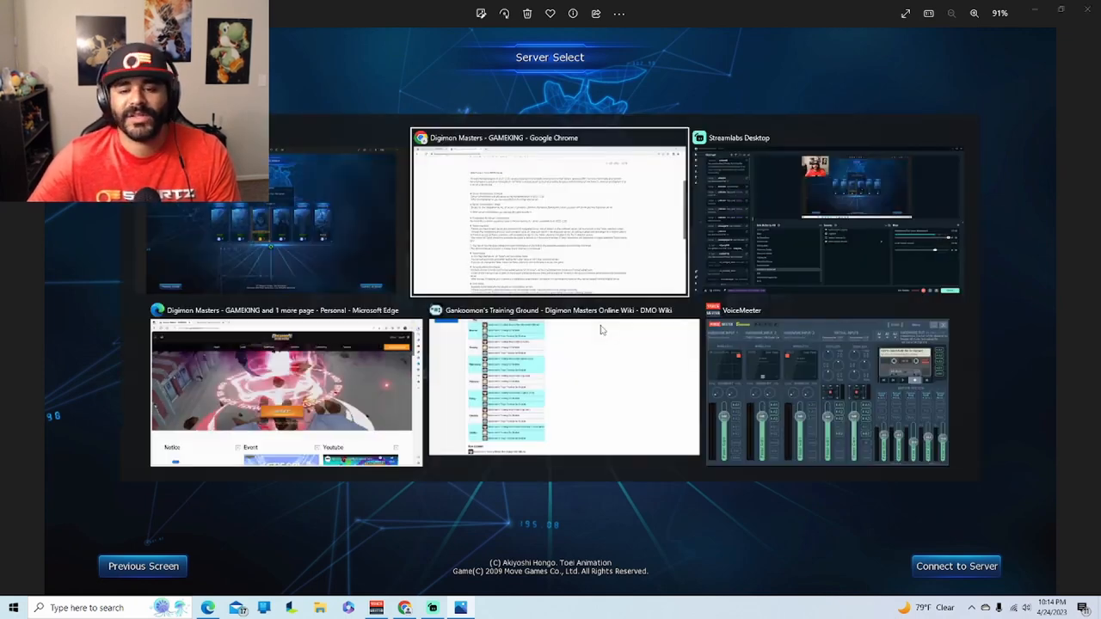
{"action": "left_click", "coordinate": [550, 210]}
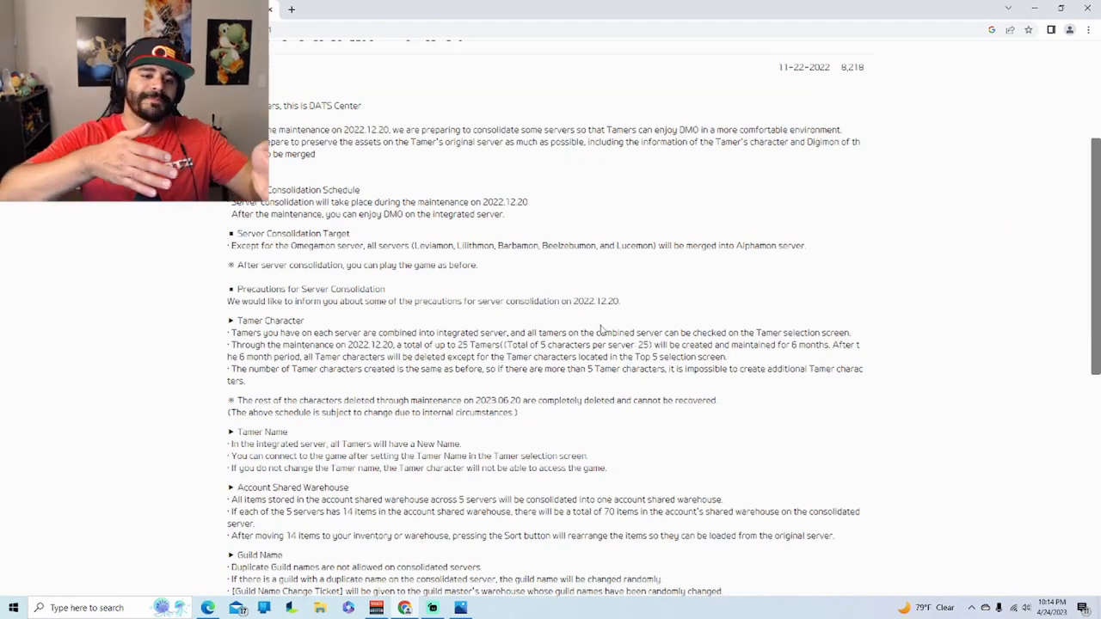